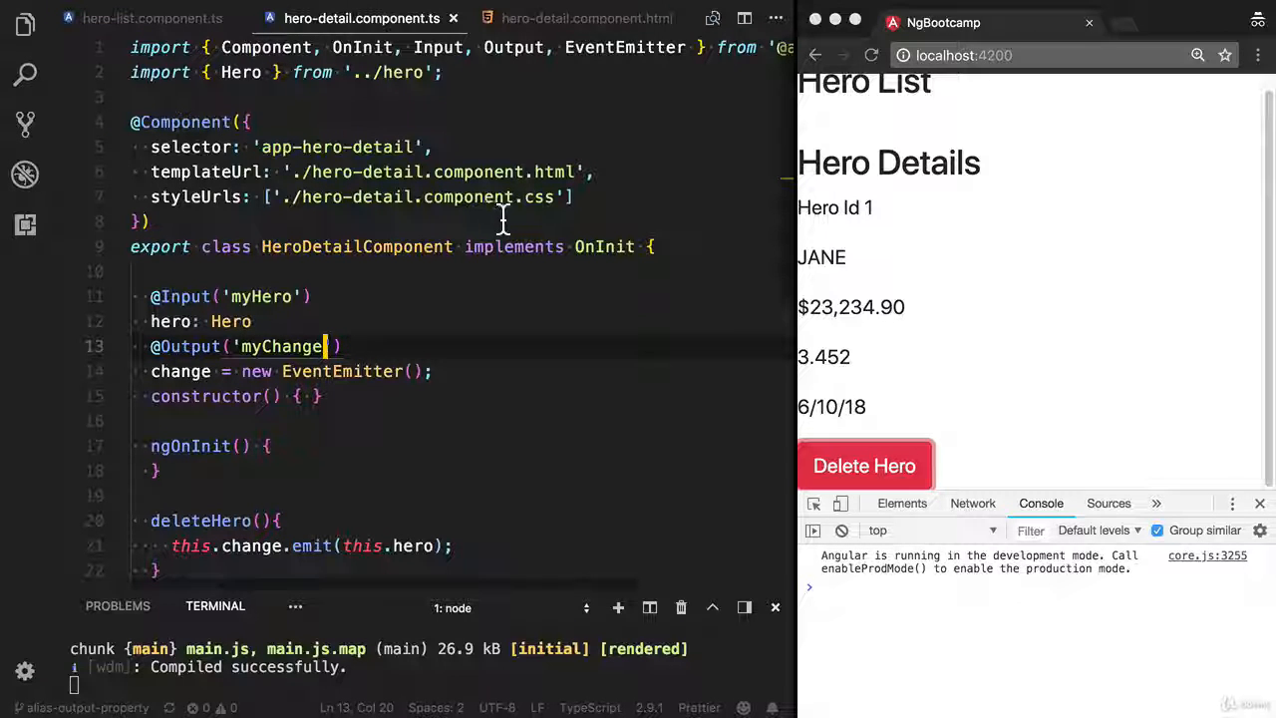
Open hero-detail.component.css from the styleUrls path in the component file.
{"action": "left_click", "coordinate": [416, 196]}
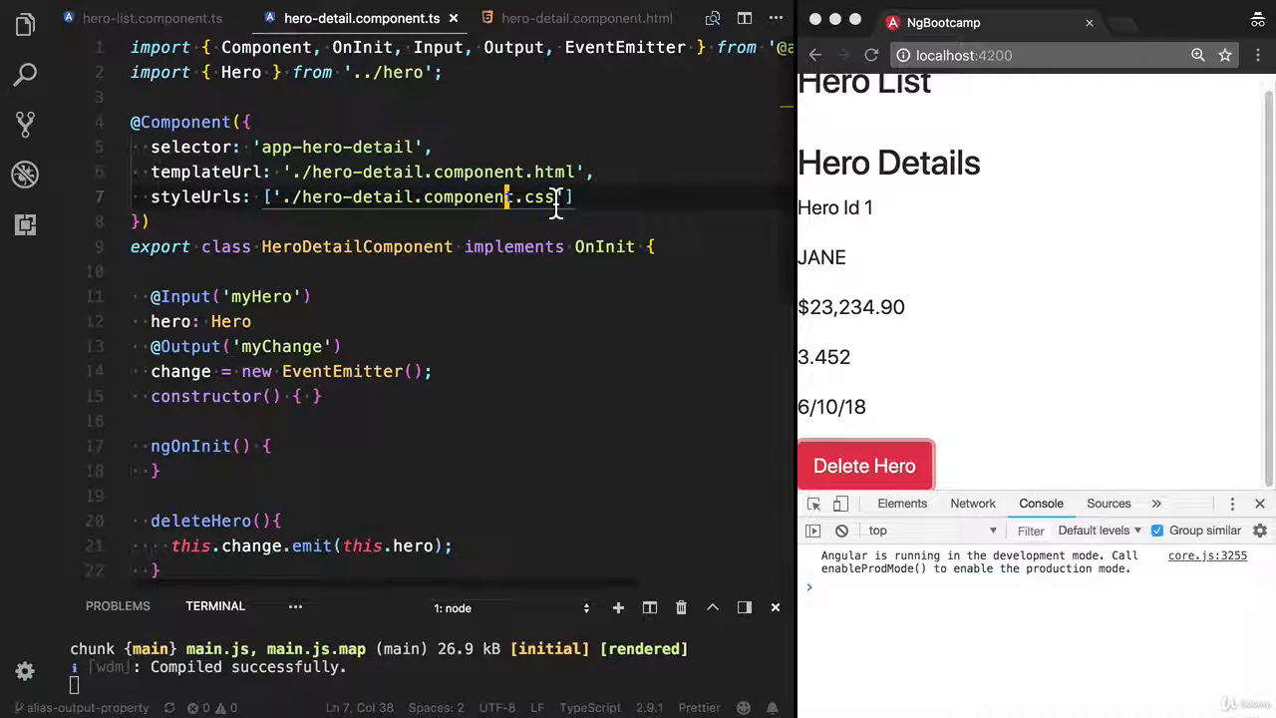
{"action": "left_click_drag", "start_coordinate": [538, 196], "coordinate": [302, 197]}
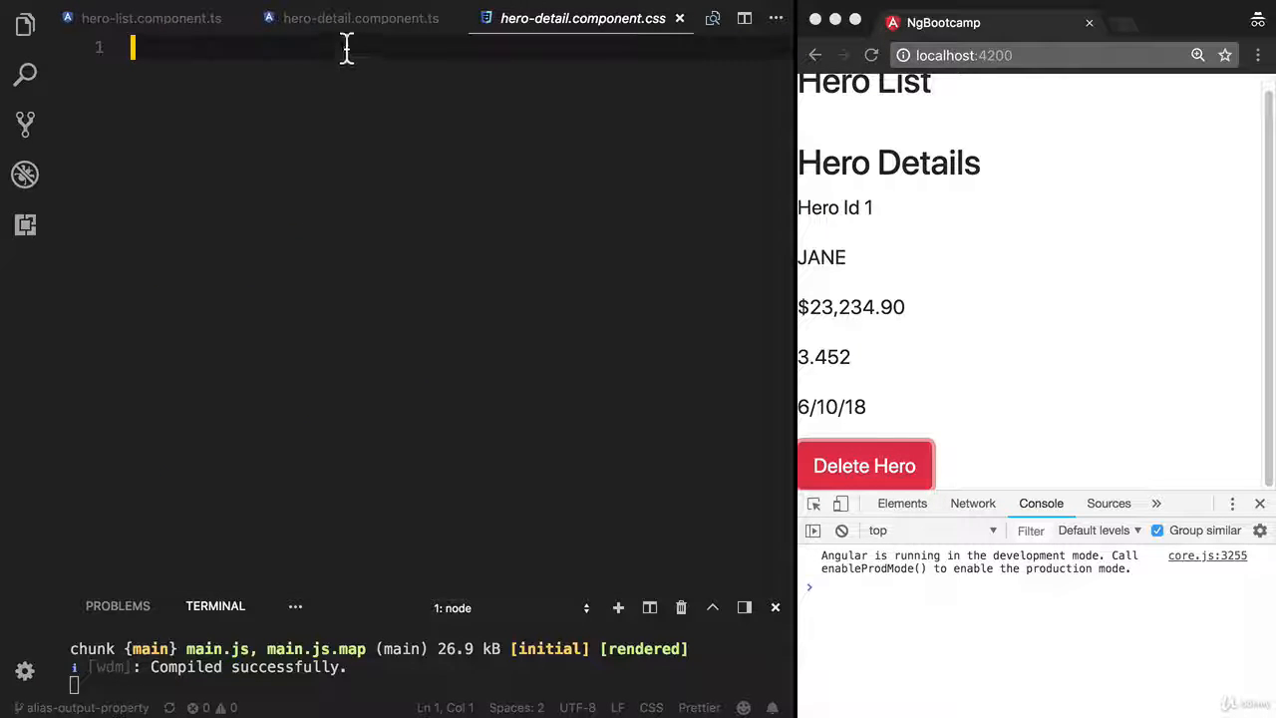
Add a p { color: gray } rule to the stylesheet and save it.
{"action": "left_click", "coordinate": [361, 18]}
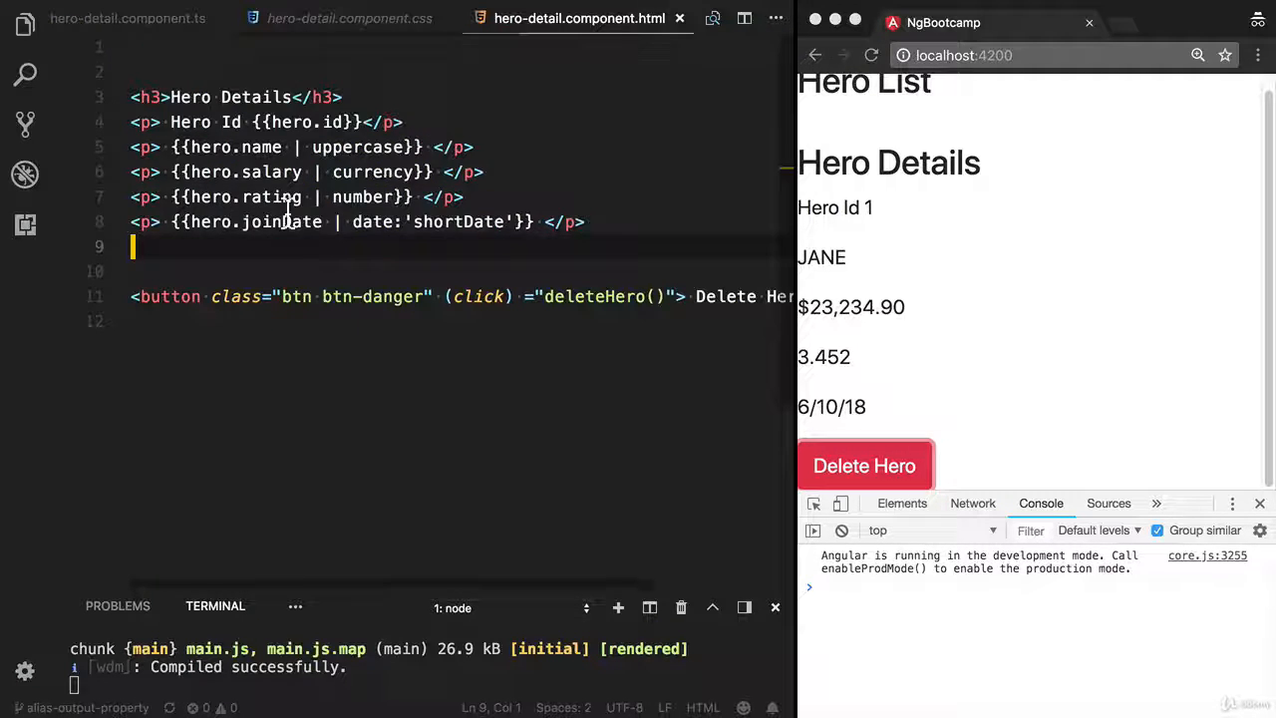
{"action": "left_click", "coordinate": [349, 18]}
{"action": "type", "text": "color:"}
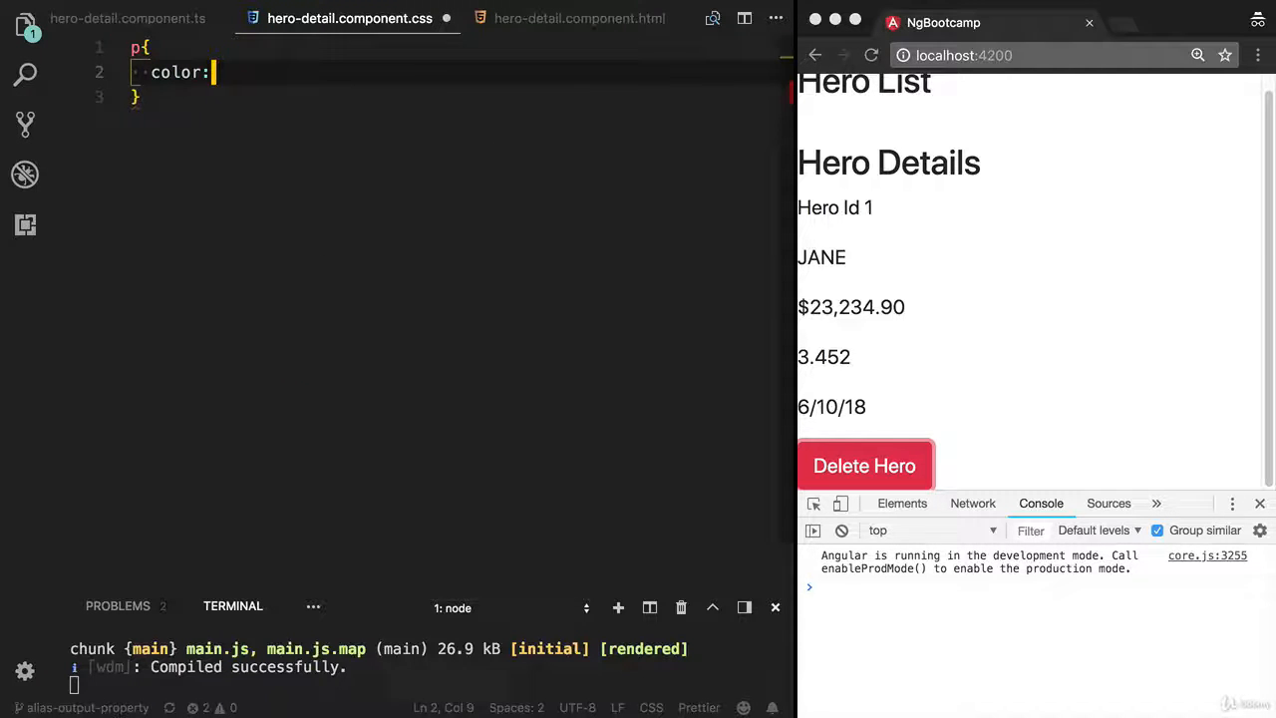
{"action": "type", "text": "gray"}
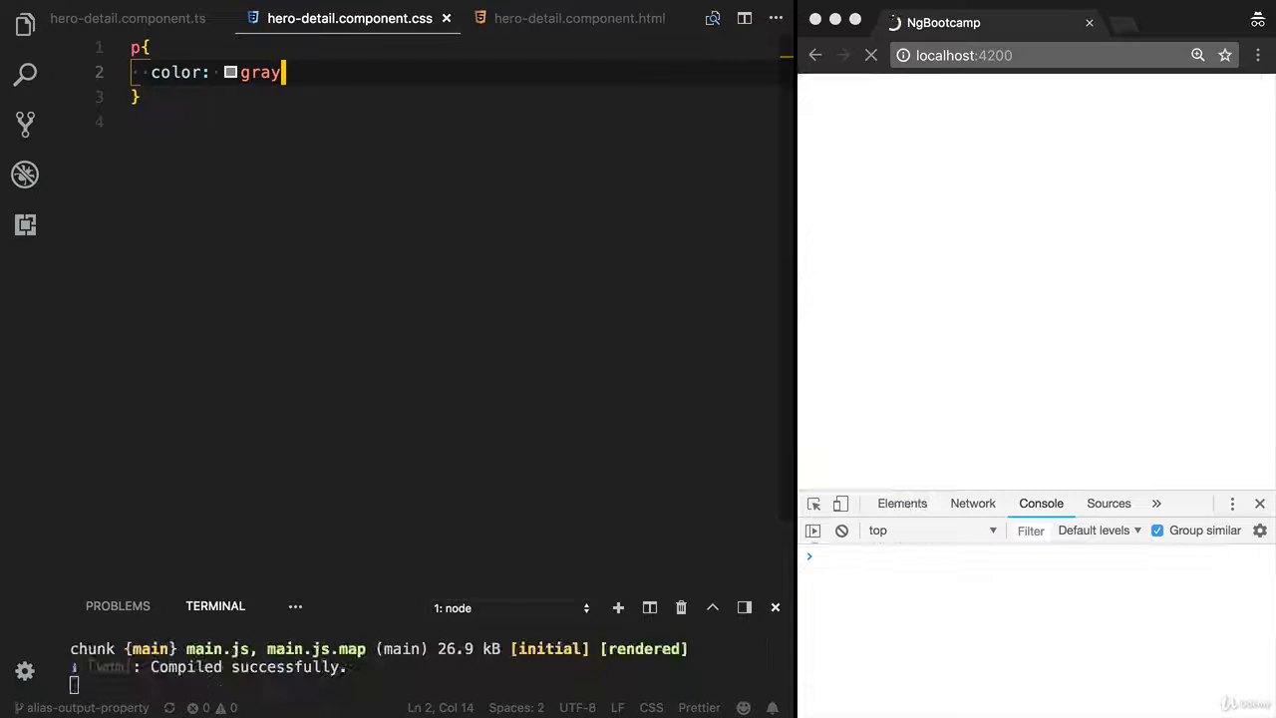
{"action": "left_click", "coordinate": [870, 55]}
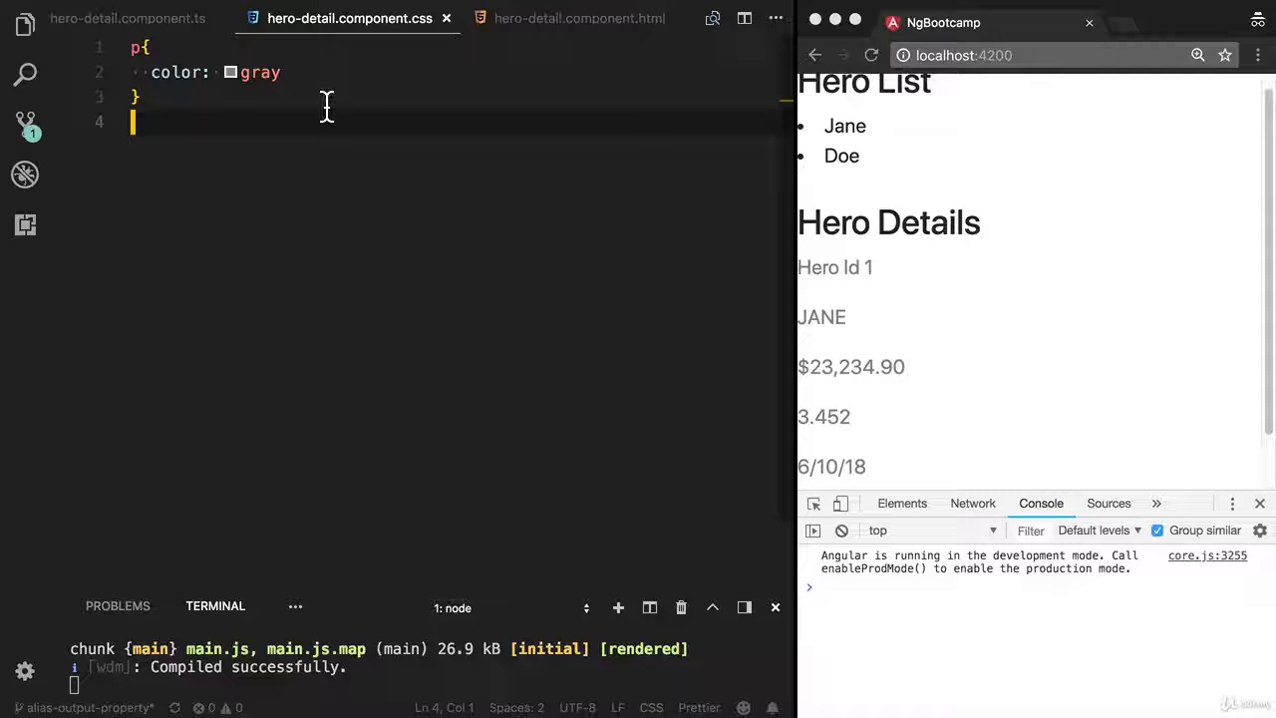
{"action": "left_click", "coordinate": [128, 18]}
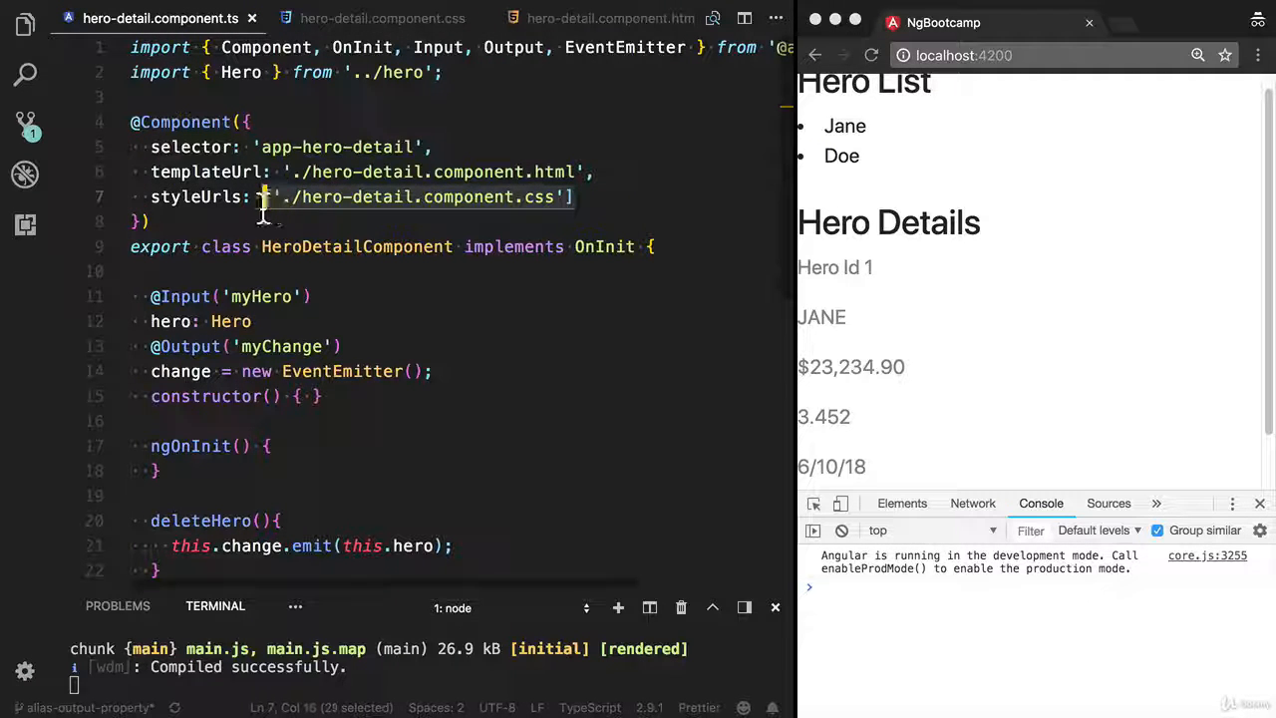
Replace styleUrls with an inline styles array containing p { color: gray }.
{"action": "key", "text": "Backspace"}
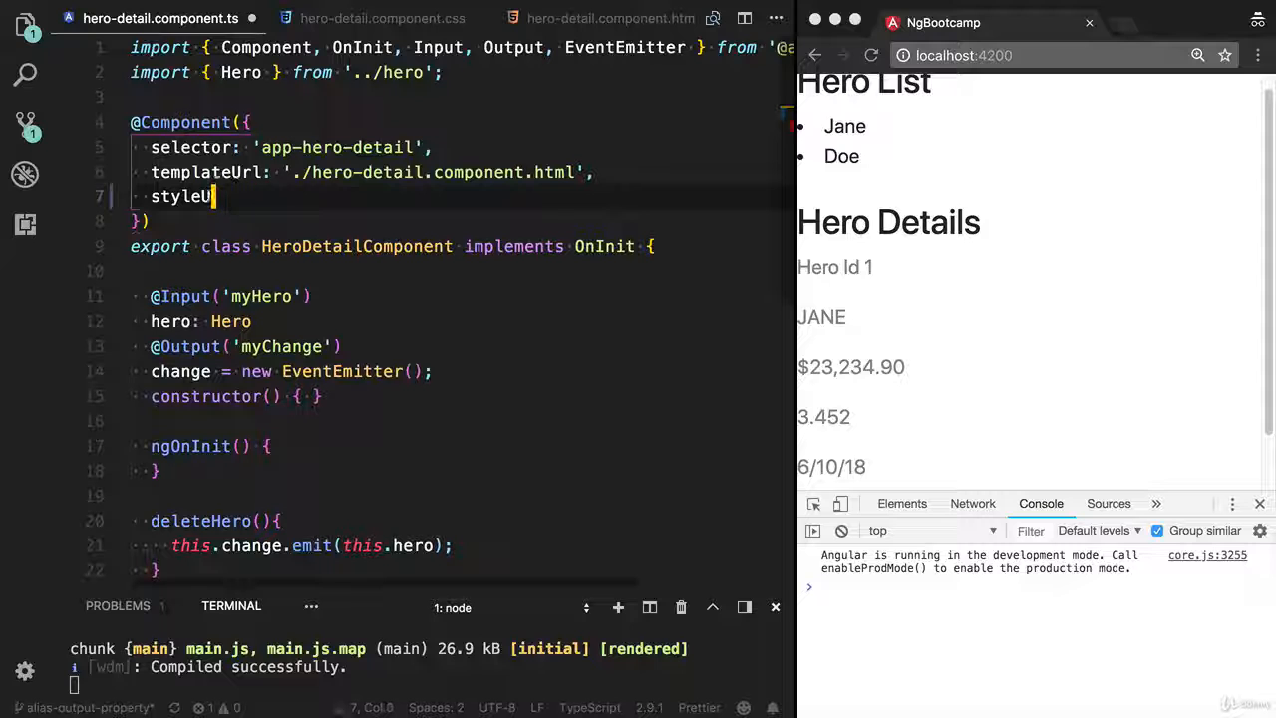
{"action": "key", "text": "Backspace"}
{"action": "type", "text": "s: []"}
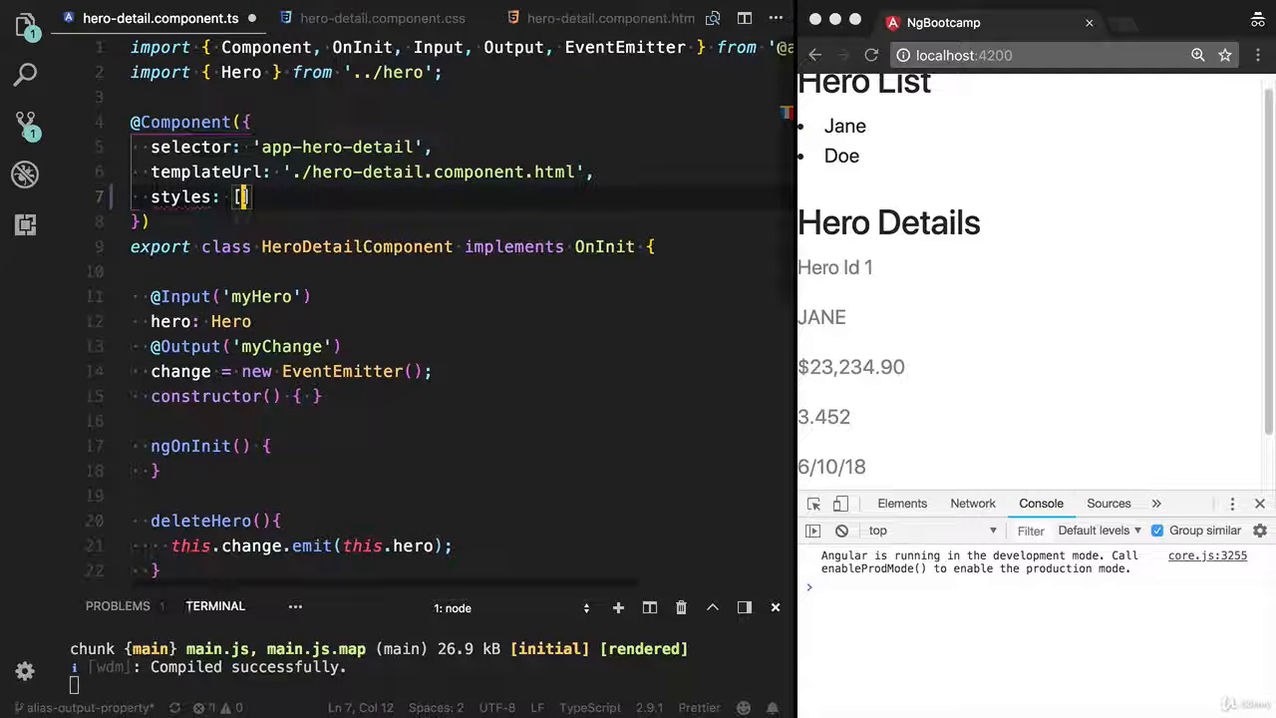
{"action": "key", "text": "Enter"}
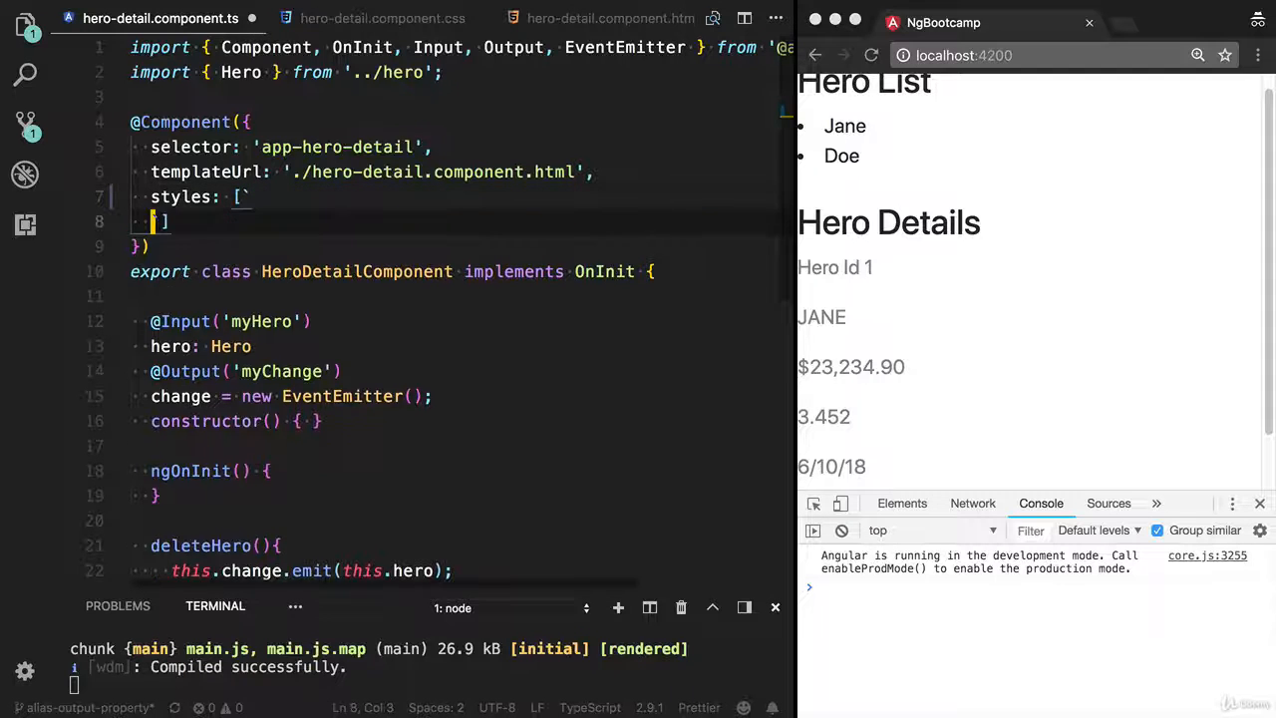
{"action": "key", "text": "Enter"}
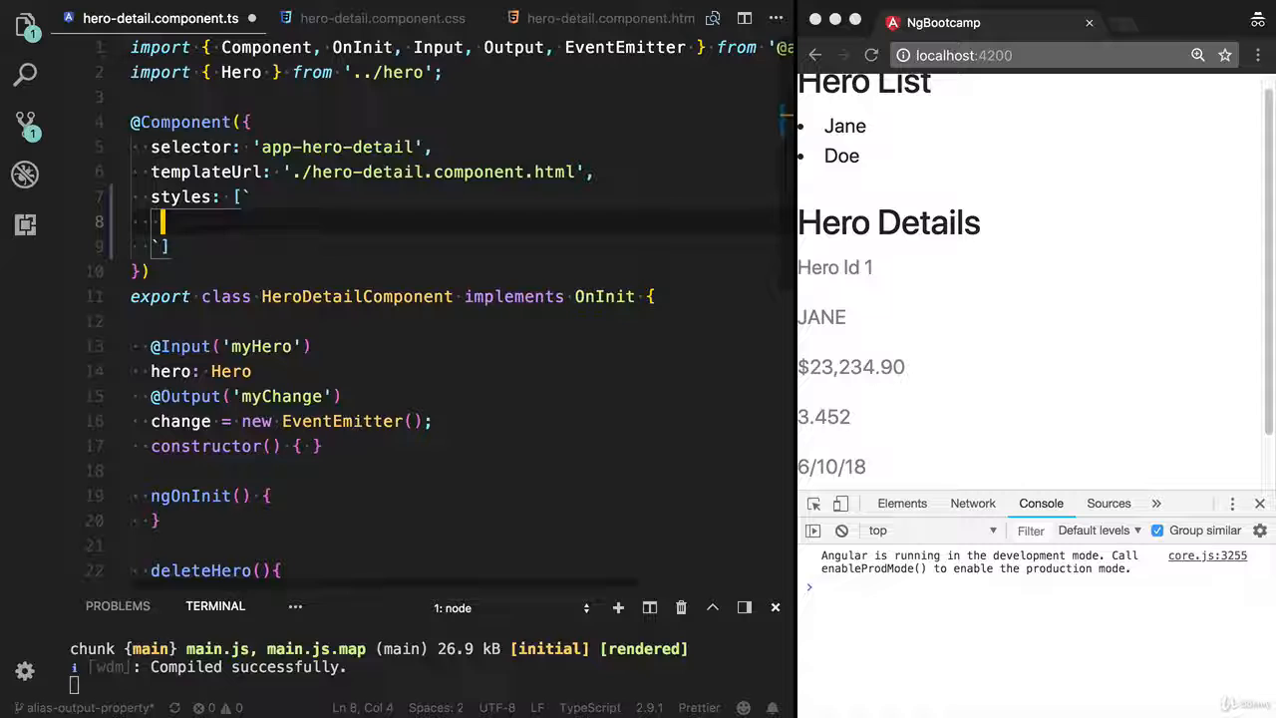
{"action": "type", "text": "p{"}
{"action": "type", "text": "color"}
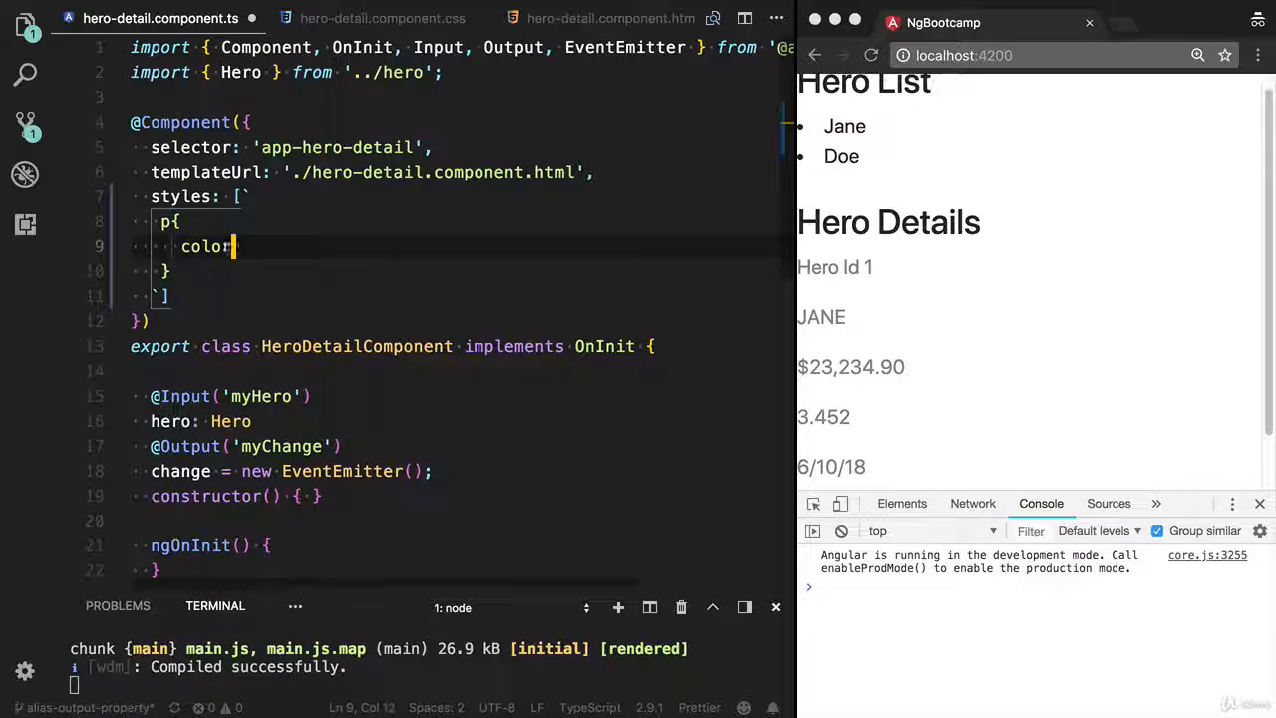
{"action": "type", "text": ": gray"}
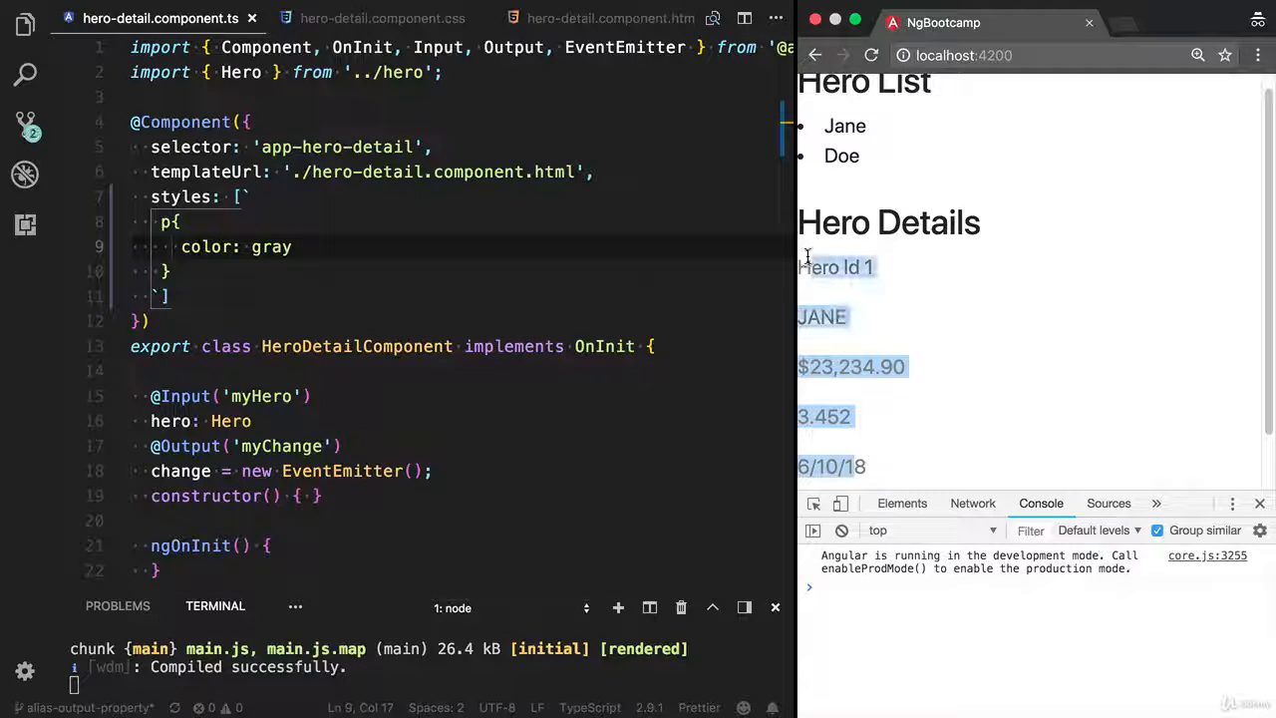
Begin re-adding a styleUrls entry starting with './hero' above the styles array.
{"action": "type", "text": "styleUrls: ['./hero"}
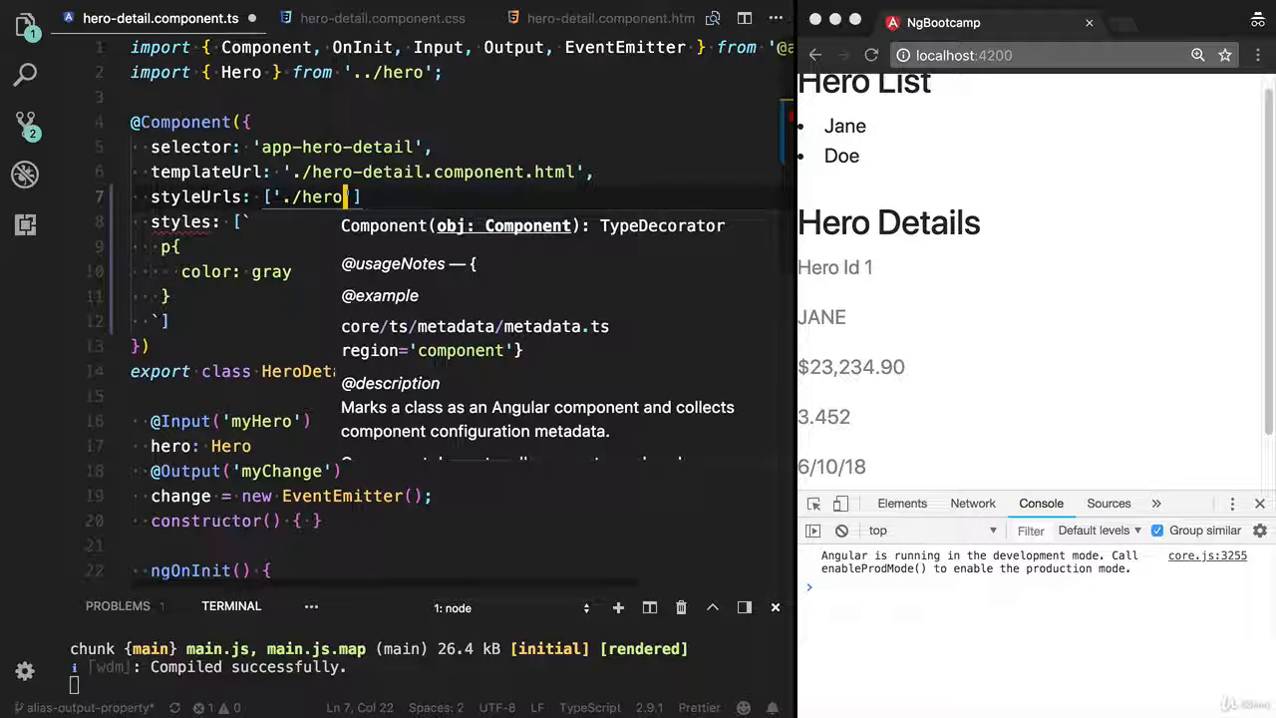
Complete the styleUrls reference to './hero-detail.component.css' alongside the inline styles.
{"action": "type", "text": "-details.component"}
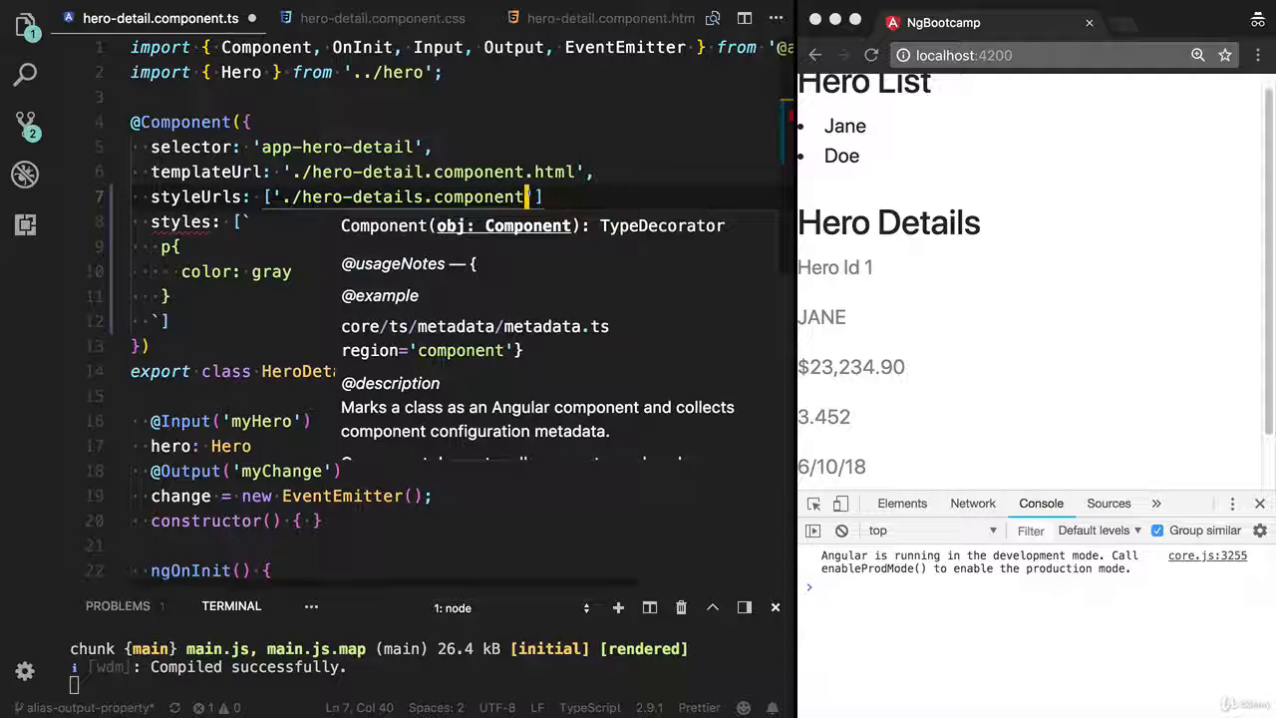
{"action": "type", "text": ".css'],"}
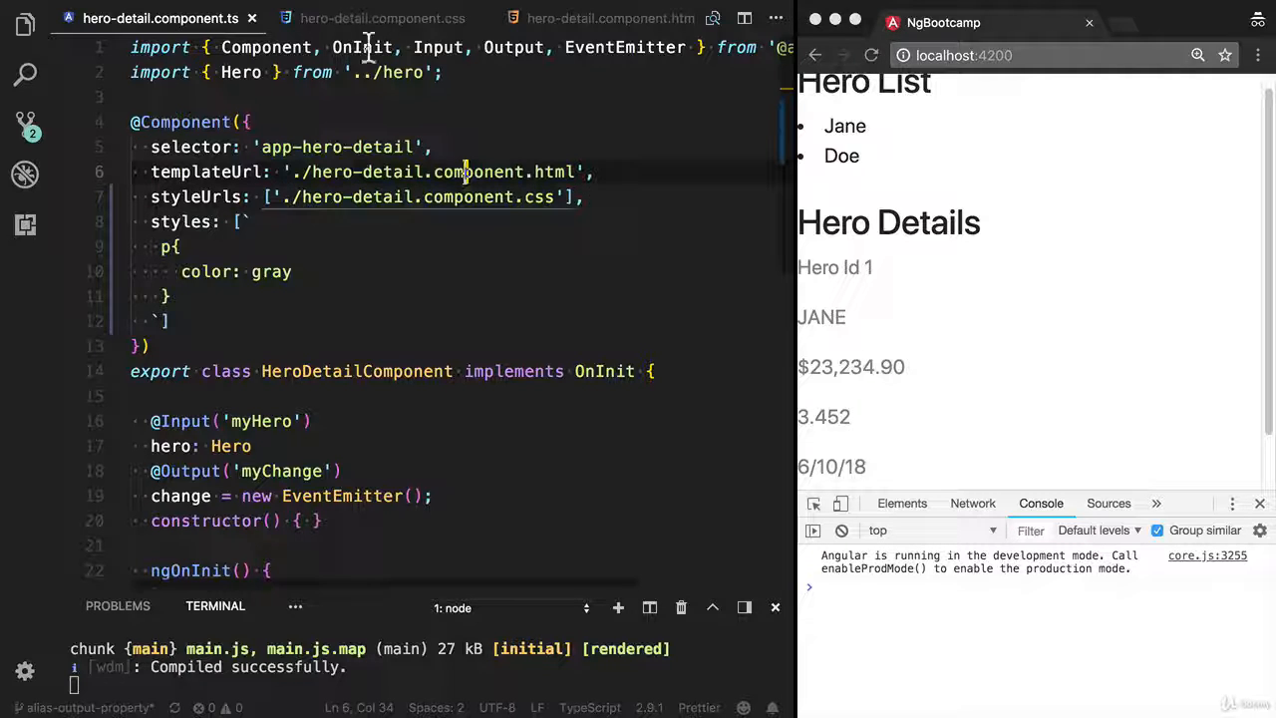
{"action": "left_click", "coordinate": [381, 18]}
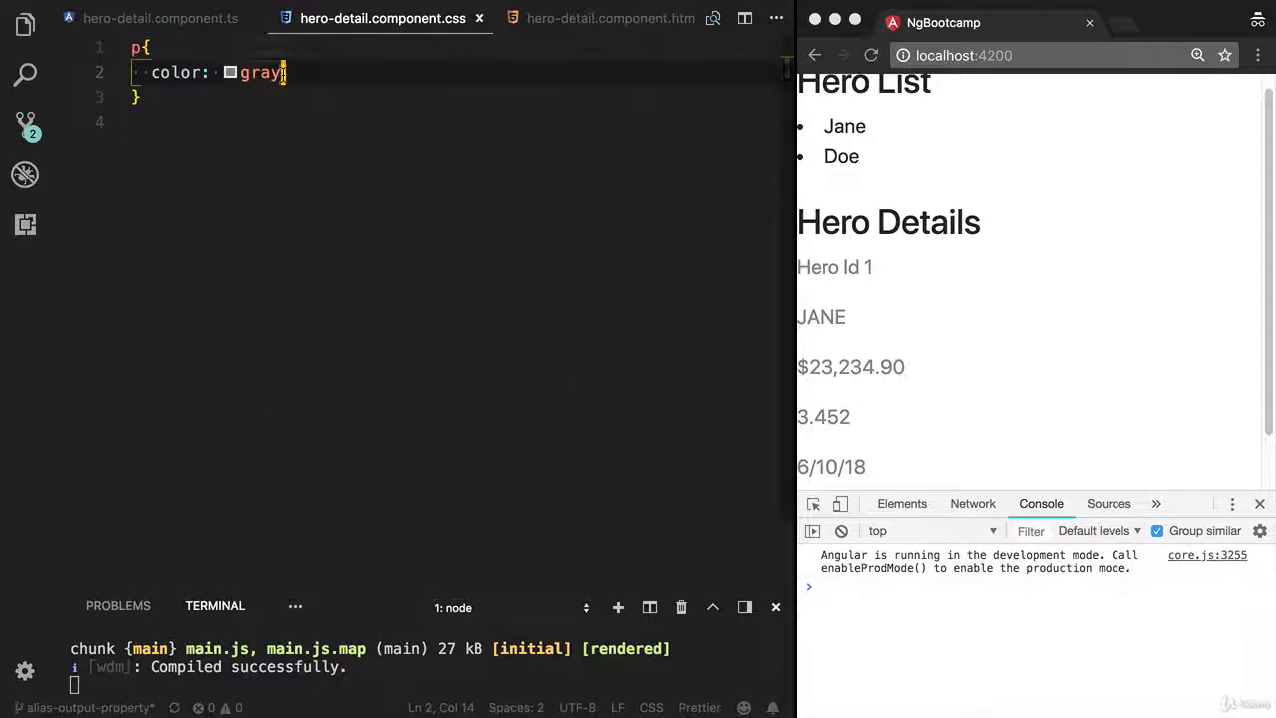
Change the stylesheet's paragraph colour from gray to red and save.
{"action": "type", "text": "red"}
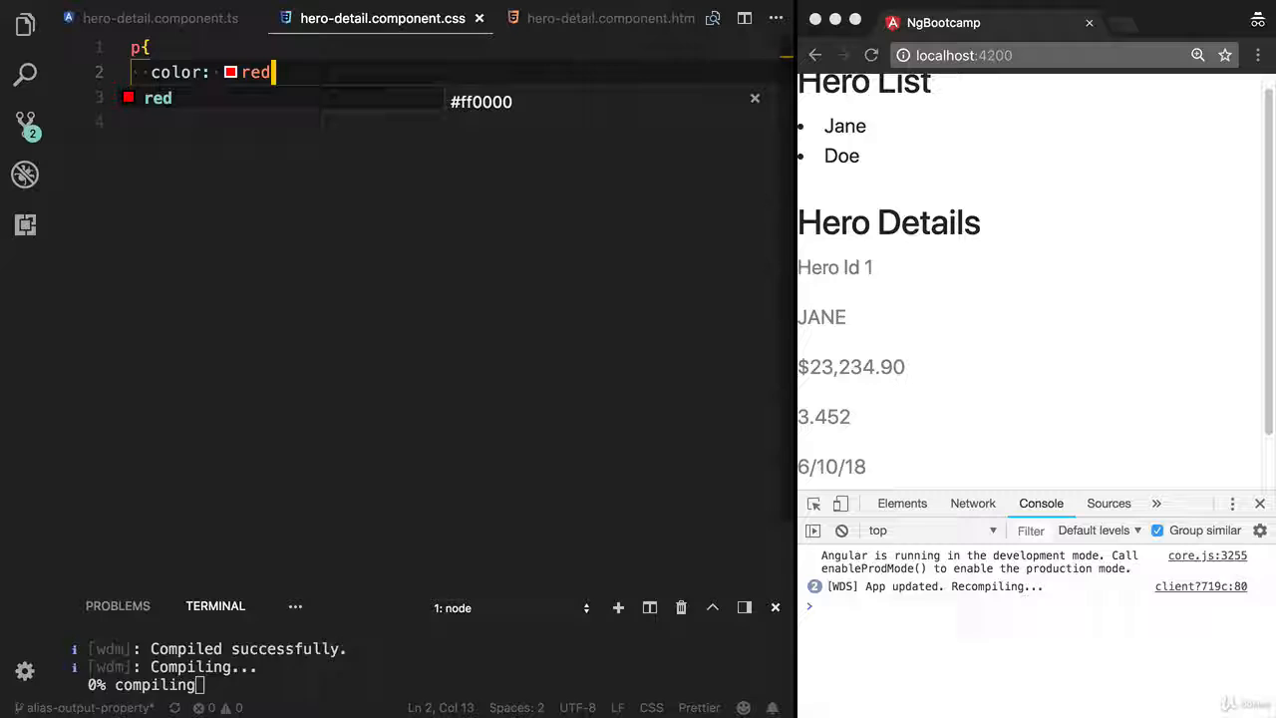
{"action": "key", "text": "Enter"}
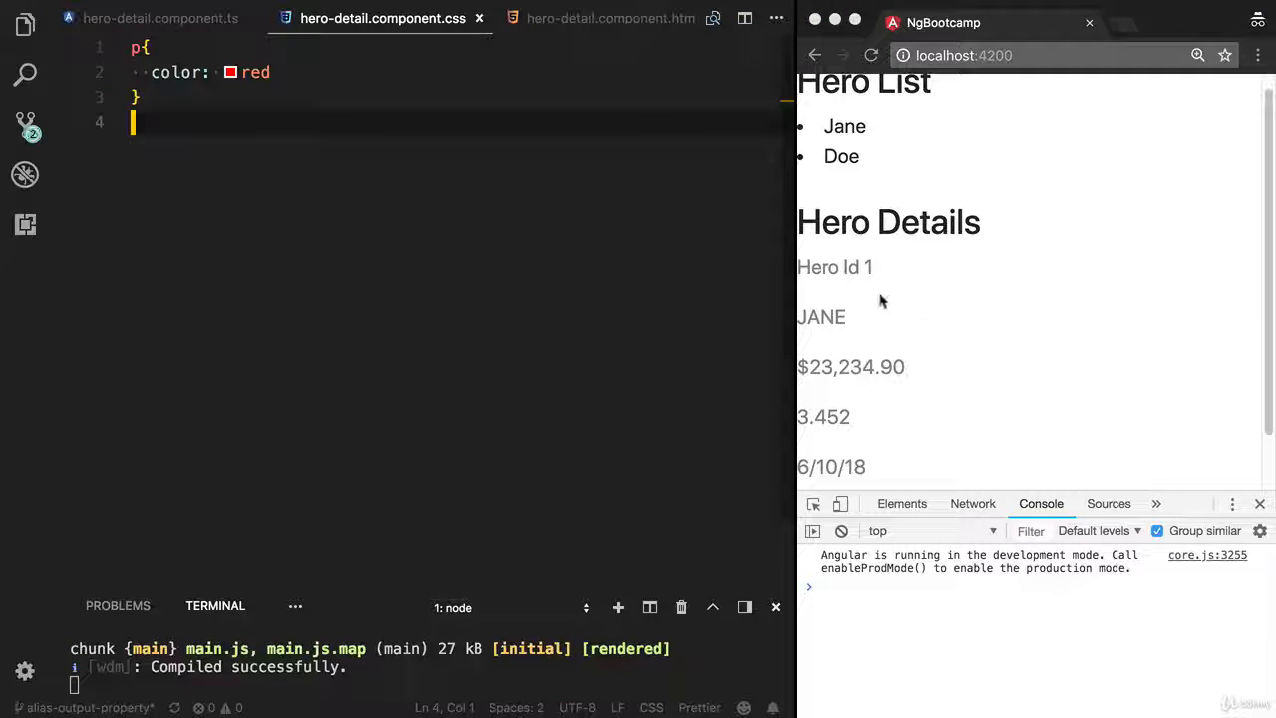
{"action": "left_click", "coordinate": [160, 18]}
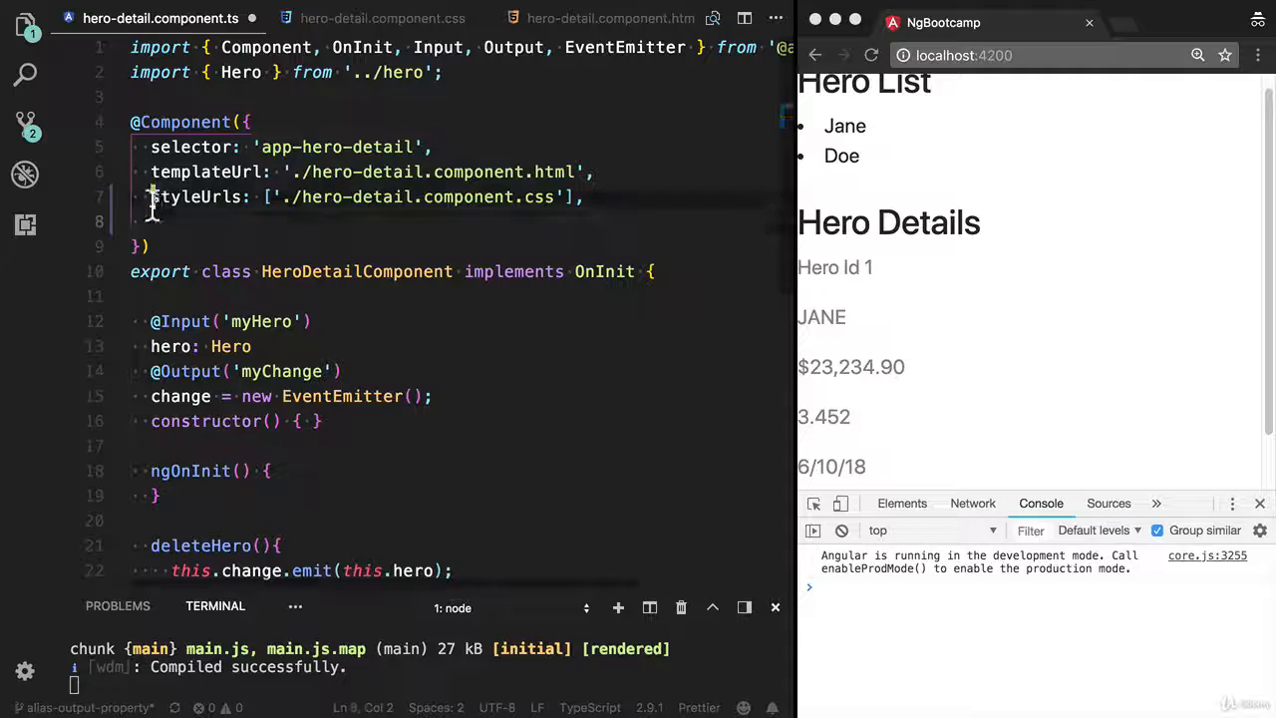
Move the inline styles above styleUrls, then start a <style tag in the HTML template.
{"action": "key", "text": "enter"}
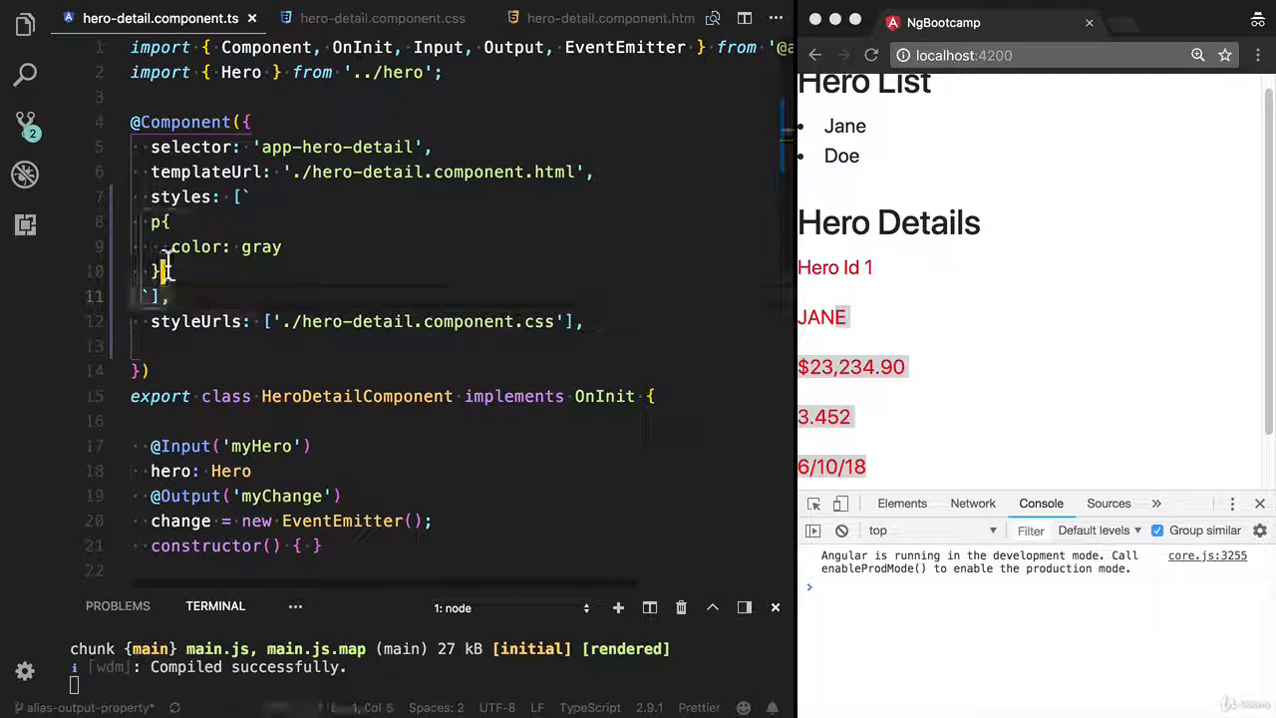
{"action": "left_click", "coordinate": [383, 18]}
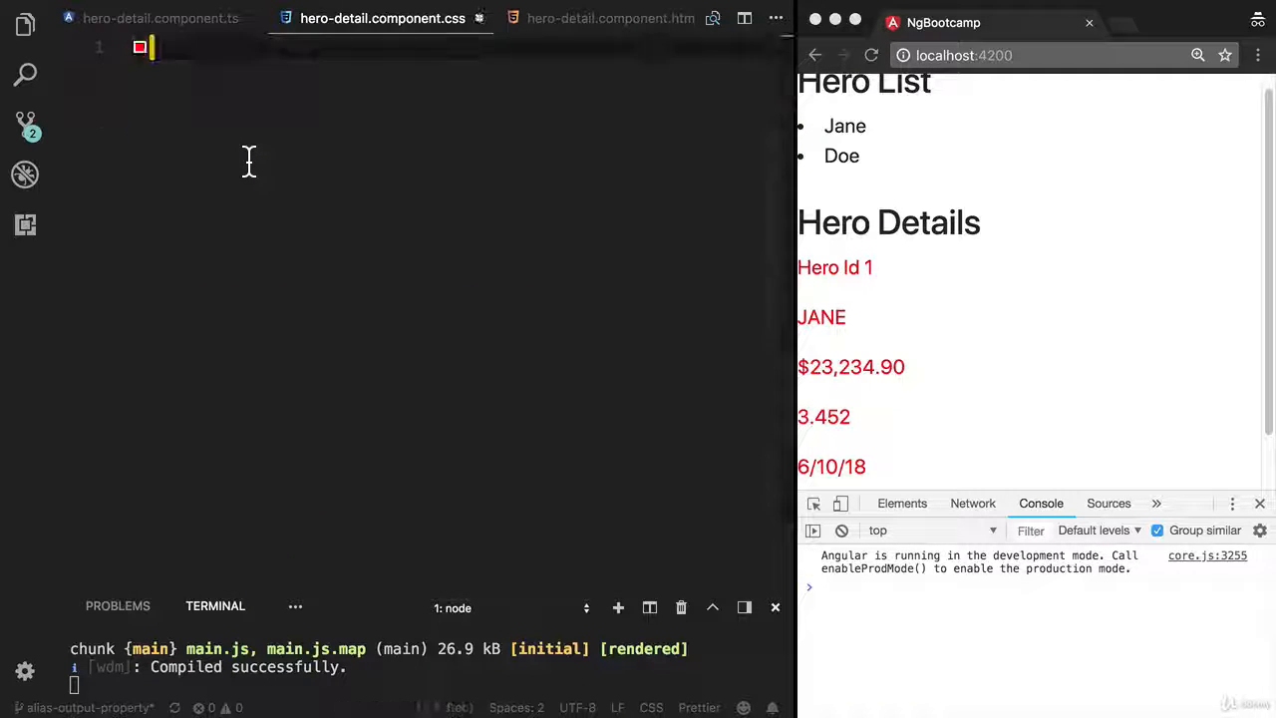
{"action": "left_click", "coordinate": [579, 18]}
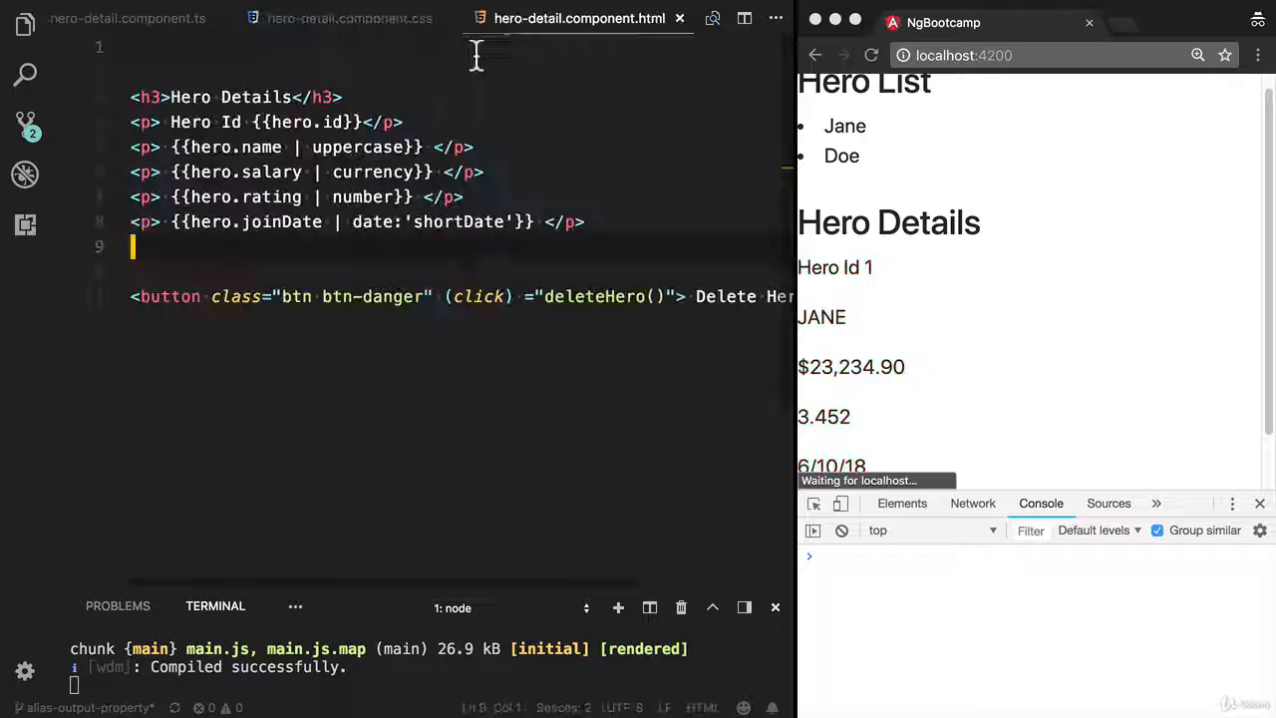
{"action": "type", "text": "<sty"}
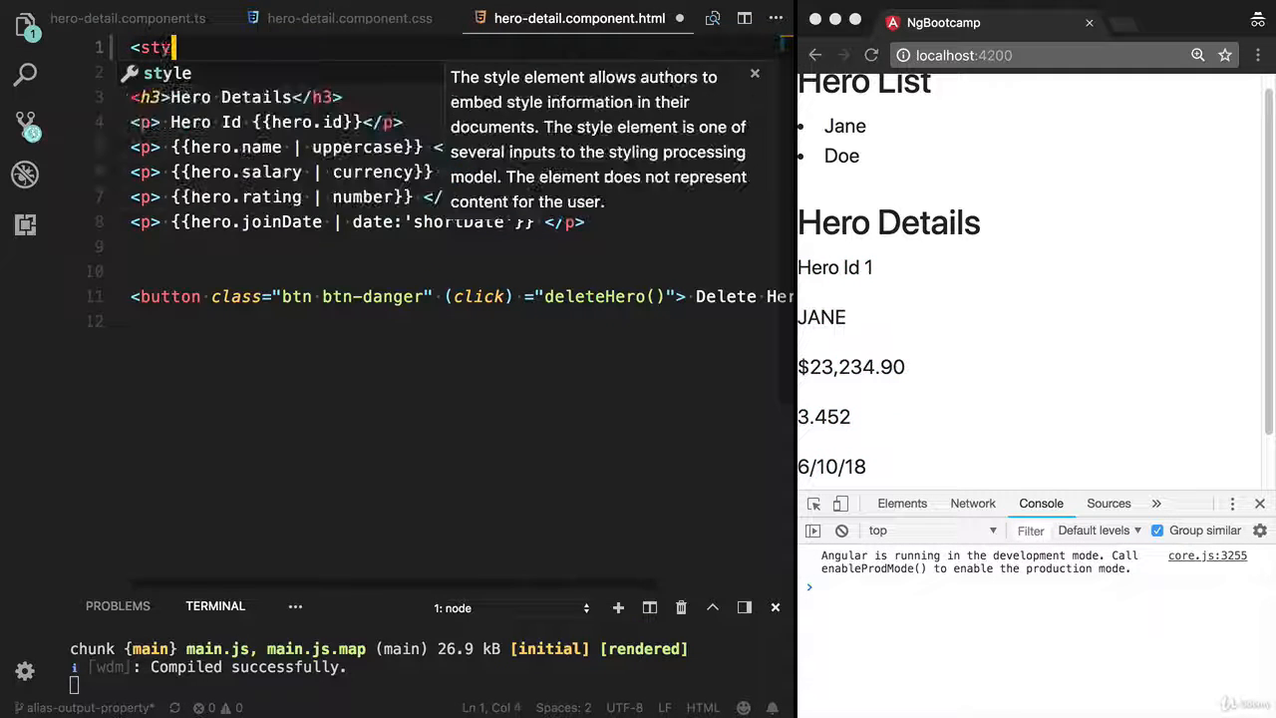